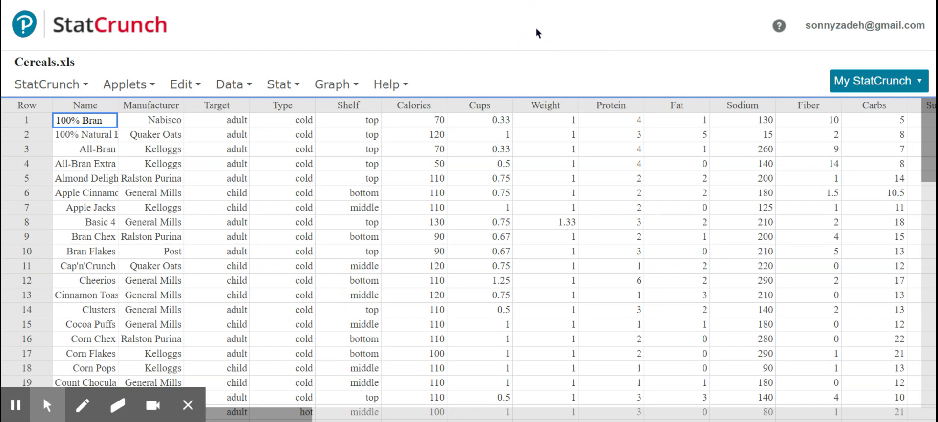
pyautogui.moveTo(486, 258)
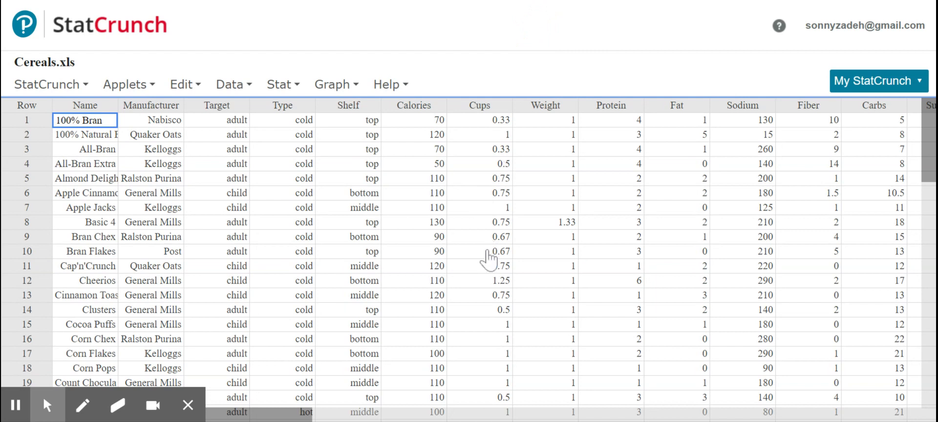
pyautogui.moveTo(258, 281)
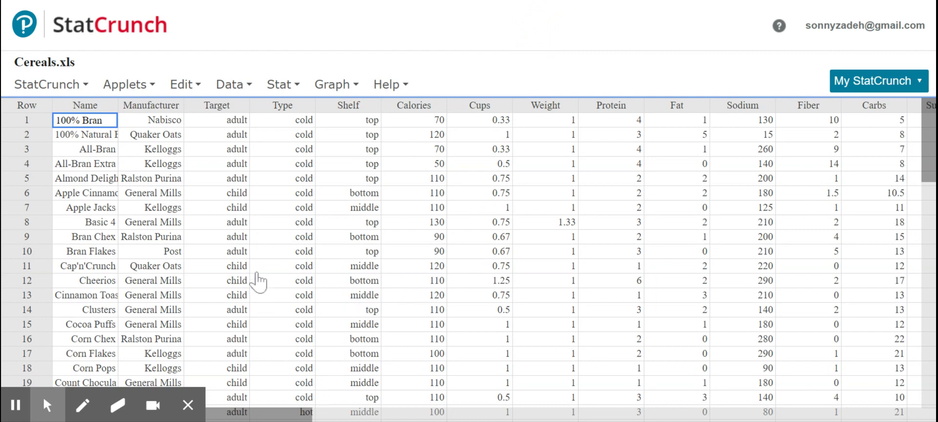
pyautogui.moveTo(396, 52)
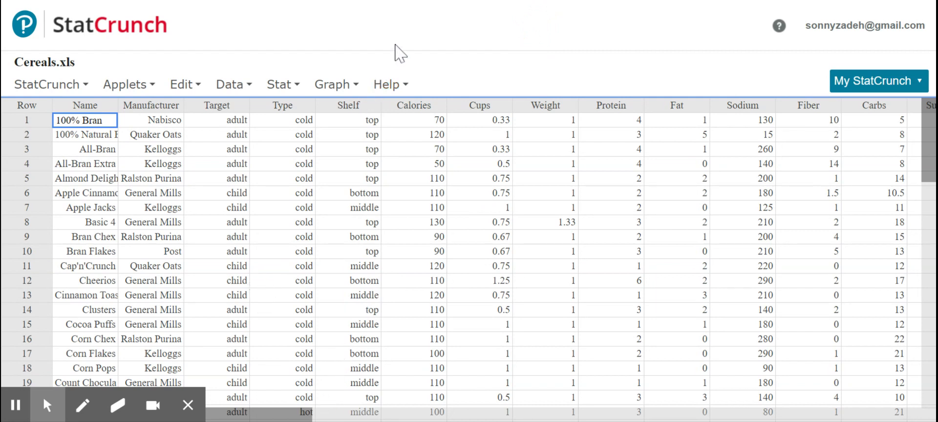
pyautogui.moveTo(359, 182)
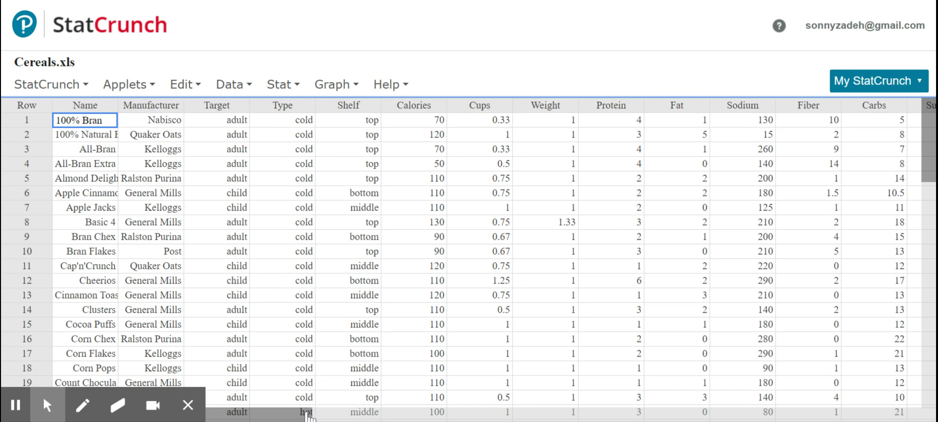
# Generate a scatter plot with Sodium on the X axis and Rating on the Y axis
pyautogui.hscroll(3)
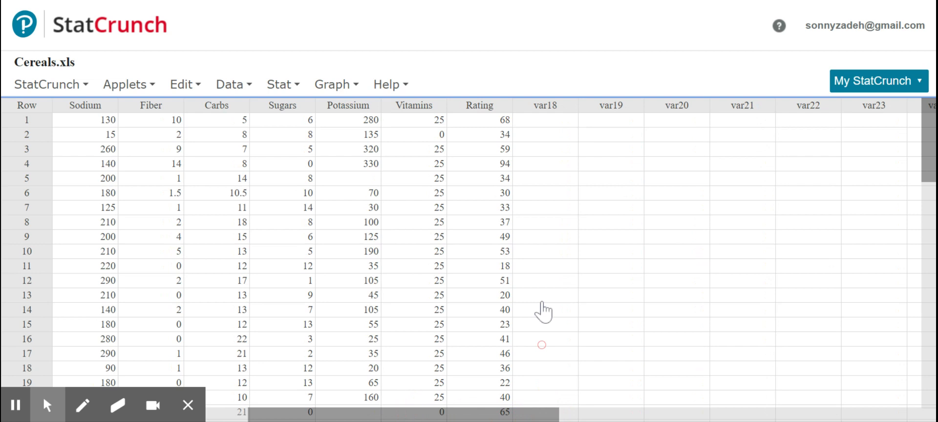
pyautogui.moveTo(515, 387)
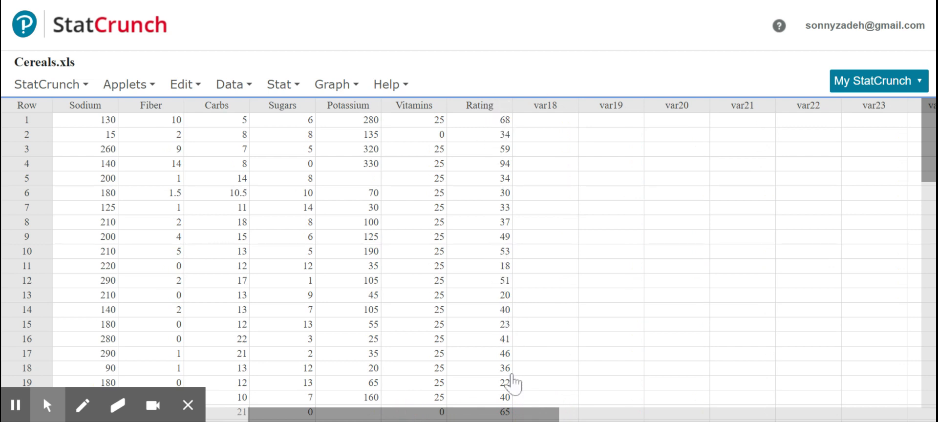
pyautogui.hscroll(-3)
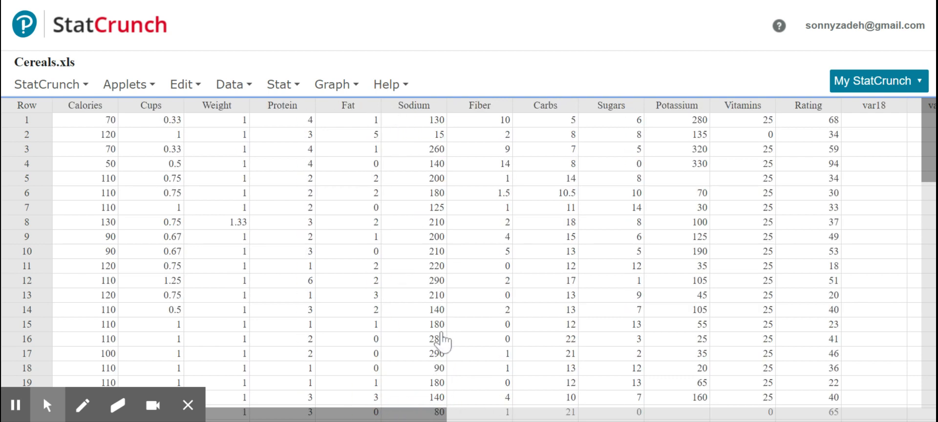
pyautogui.moveTo(393, 132)
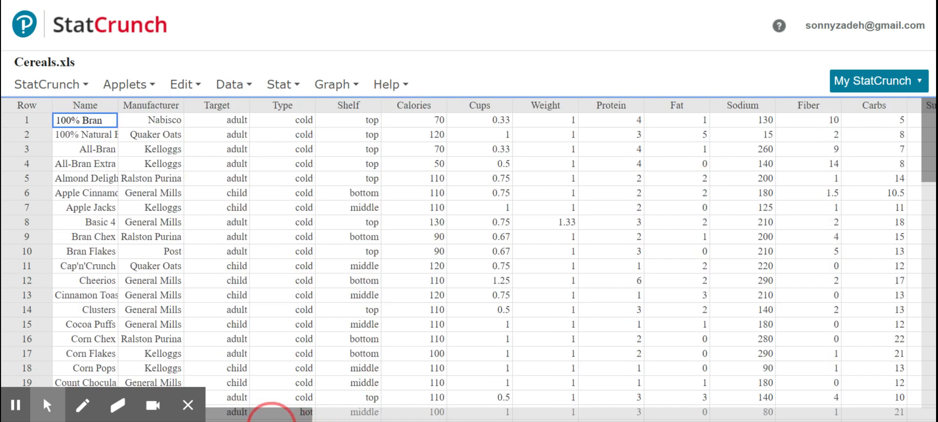
pyautogui.click(332, 84)
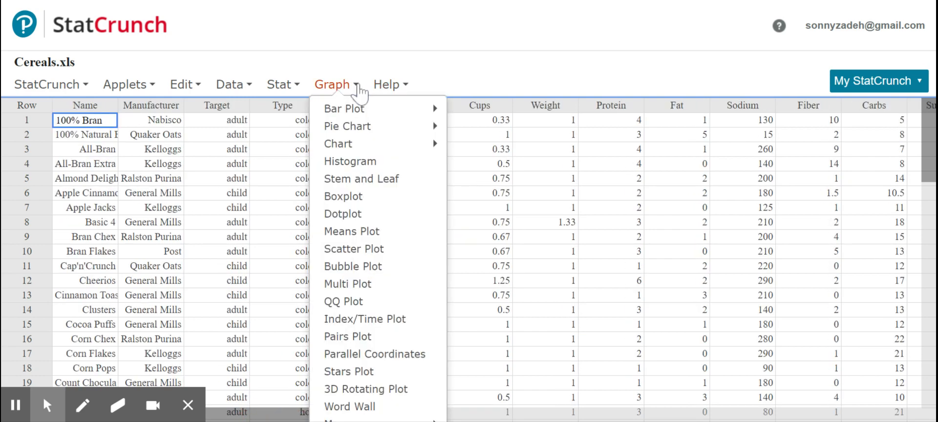
pyautogui.moveTo(365, 271)
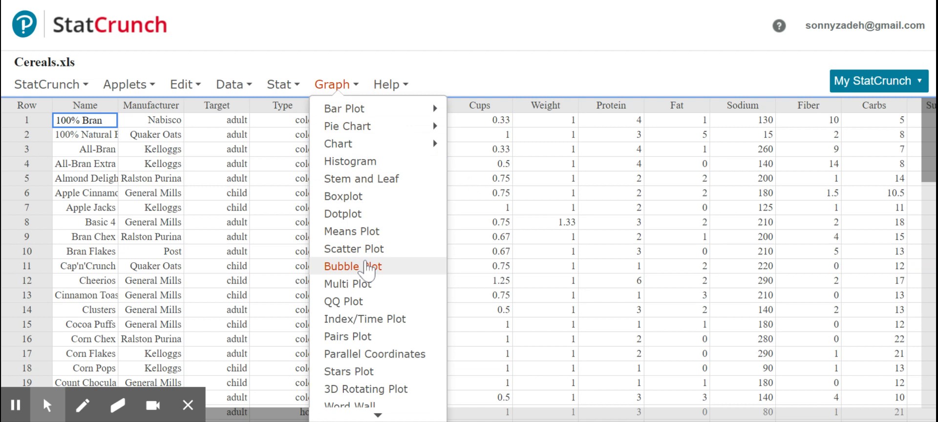
pyautogui.click(353, 249)
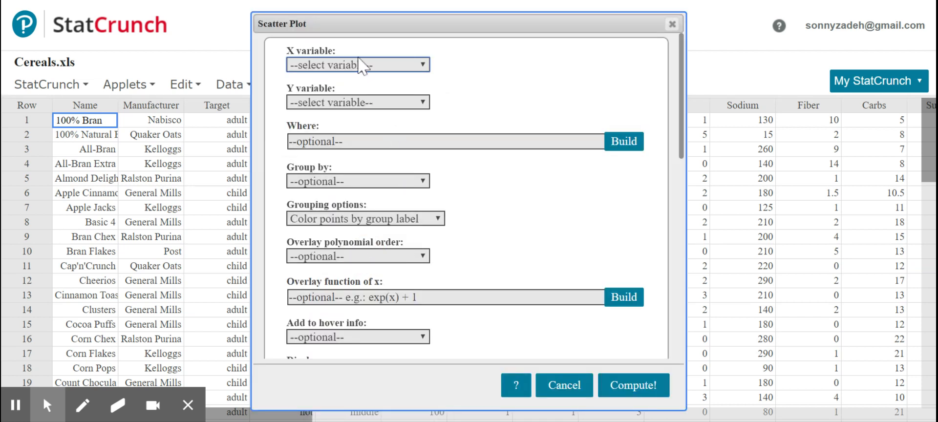
pyautogui.moveTo(478, 114)
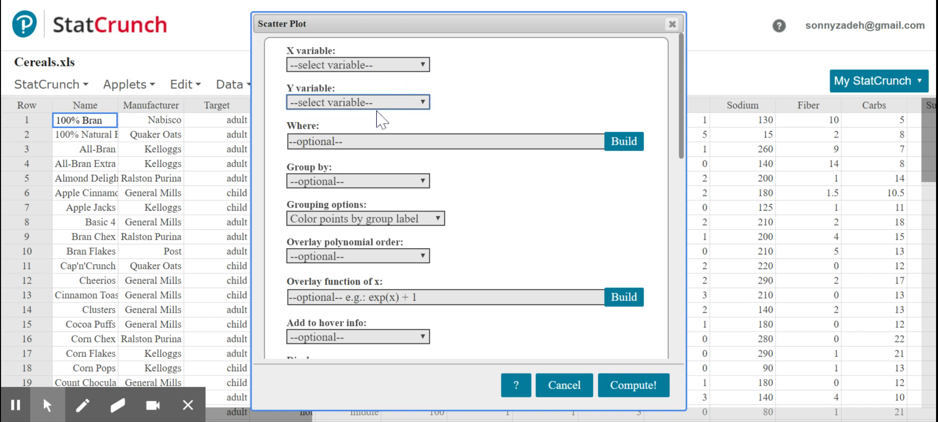
pyautogui.click(358, 102)
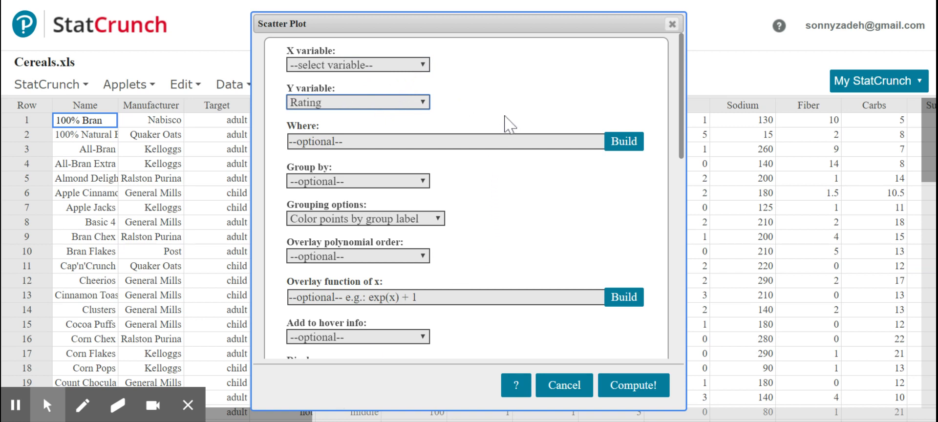
pyautogui.moveTo(319, 86)
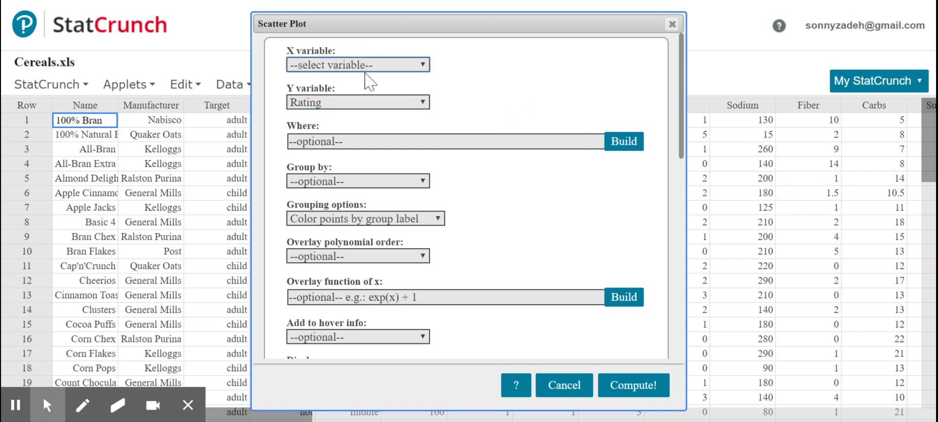
pyautogui.click(359, 64)
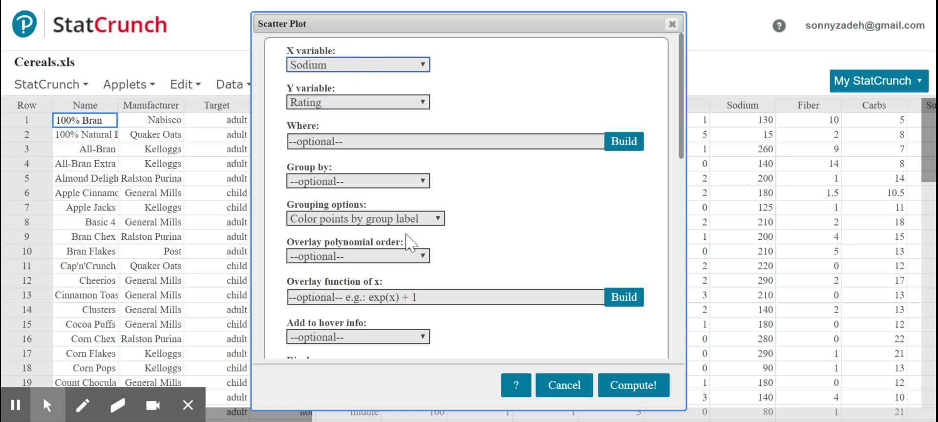
pyautogui.moveTo(357, 88)
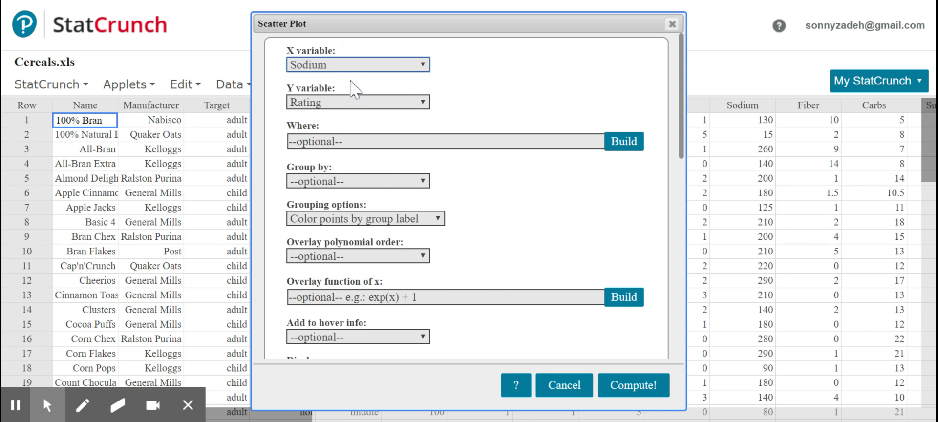
pyautogui.scroll(-3)
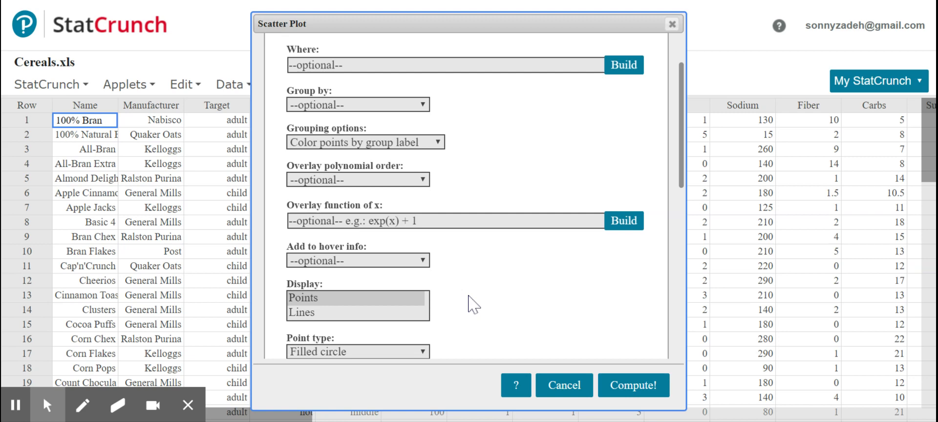
pyautogui.scroll(-3)
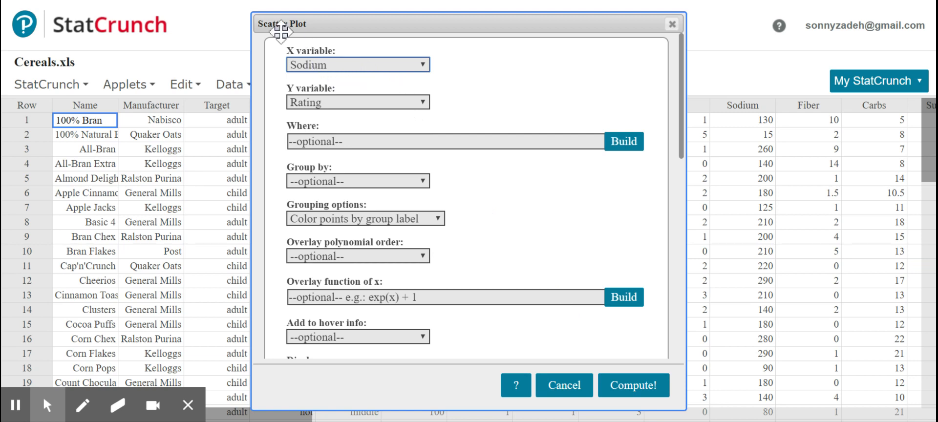
pyautogui.moveTo(342, 121)
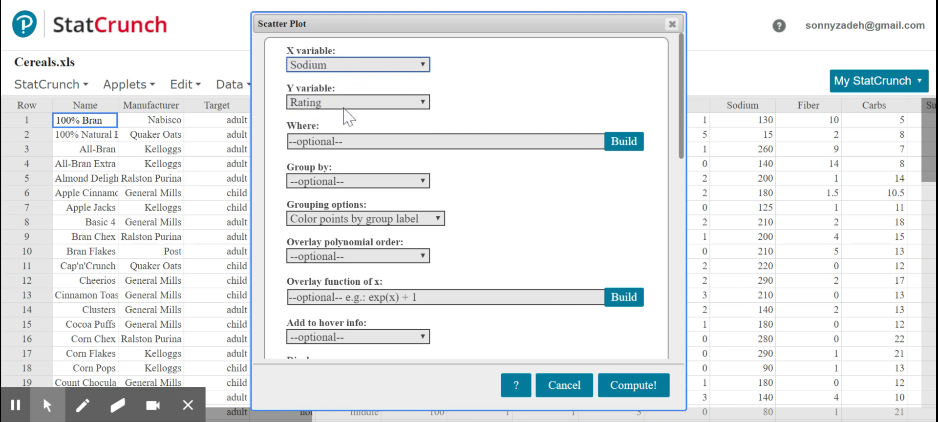
pyautogui.click(634, 385)
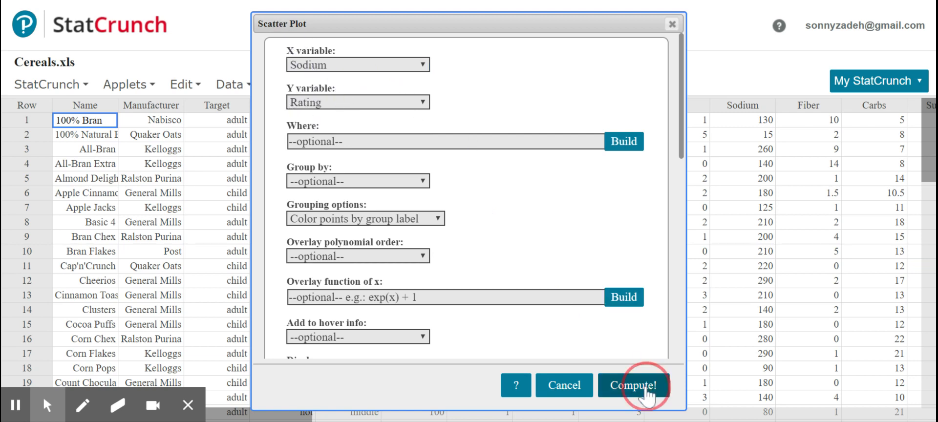
pyautogui.click(633, 385)
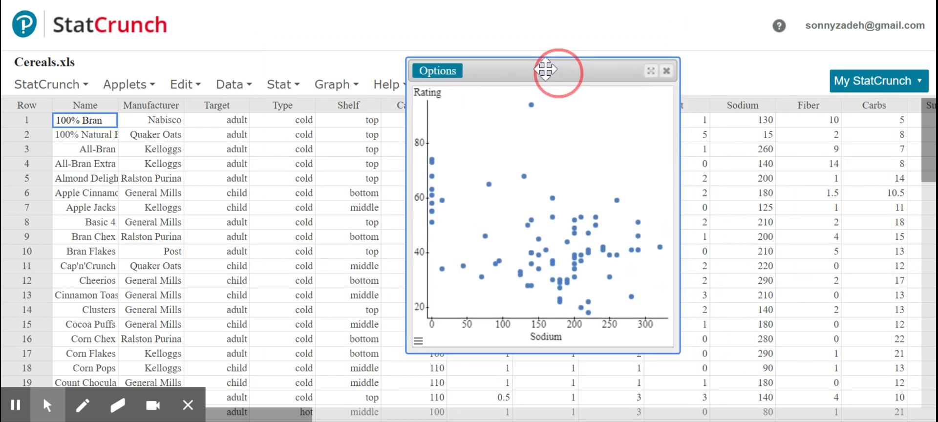
# Move the Sodium plot aside and compute a Sugars (X) versus Rating (Y) scatter plot
pyautogui.moveTo(544, 71); pyautogui.dragTo(178, 81)
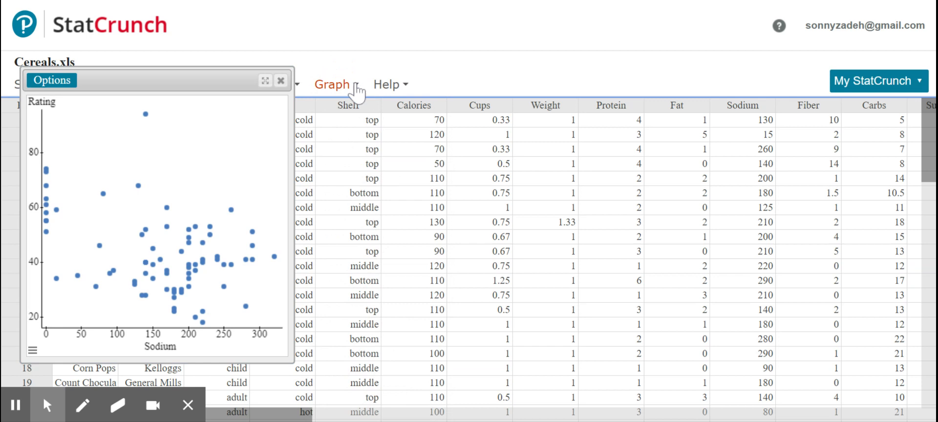
pyautogui.click(332, 84)
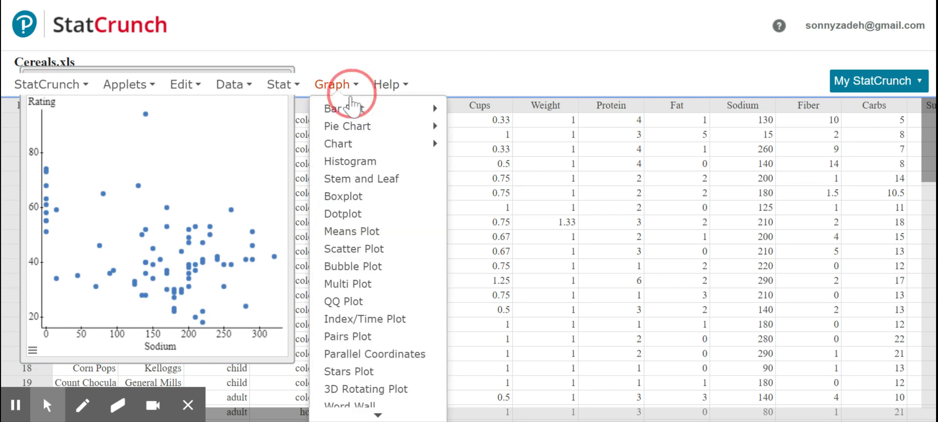
pyautogui.click(354, 250)
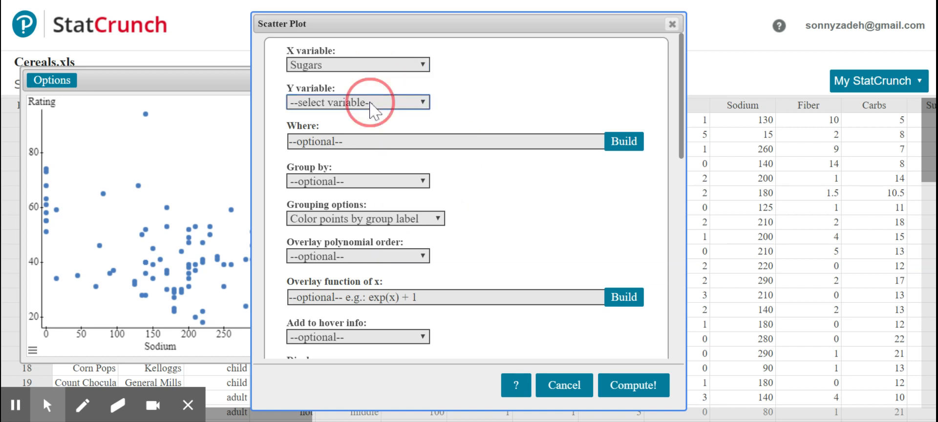
pyautogui.click(359, 102)
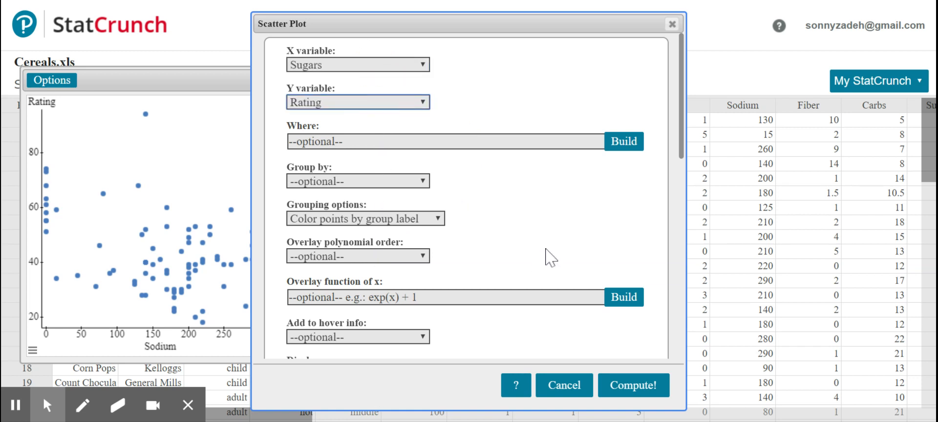
pyautogui.click(634, 385)
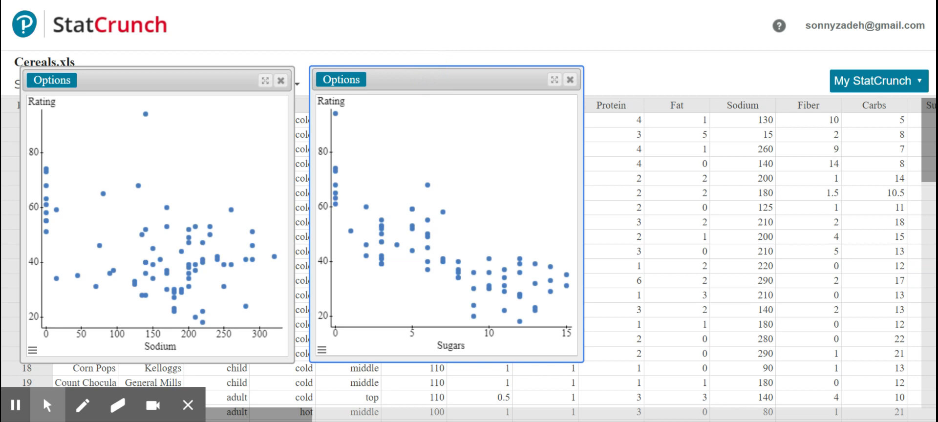
pyautogui.moveTo(520, 142)
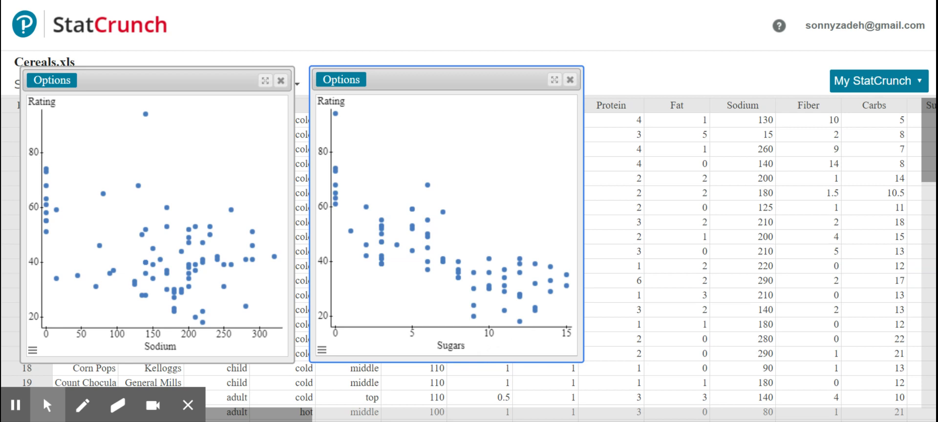
pyautogui.moveTo(338, 179); pyautogui.dragTo(407, 221)
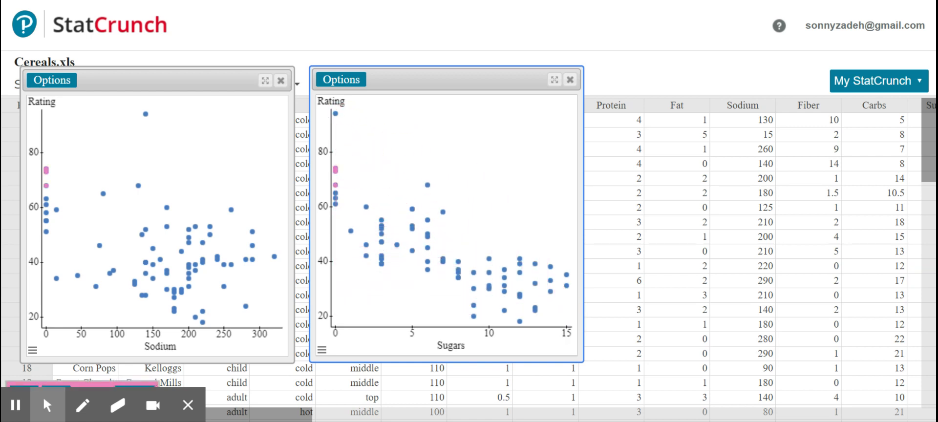
pyautogui.moveTo(152, 406)
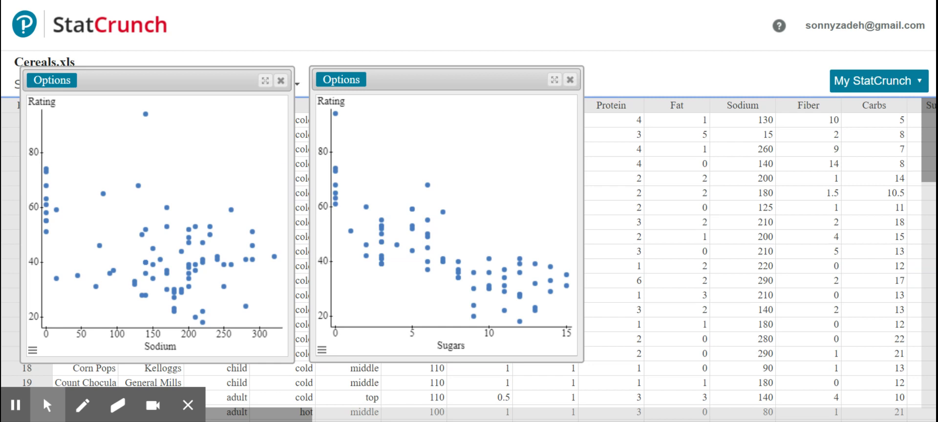
pyautogui.moveTo(436, 148)
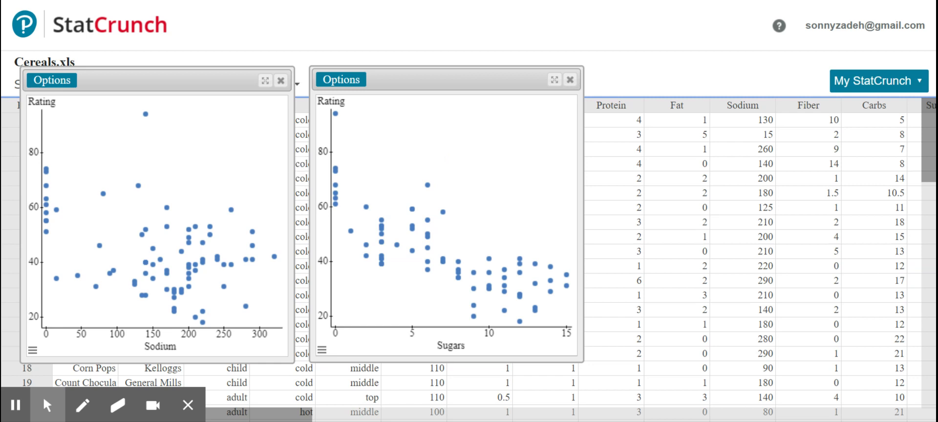
# Drag the Sugars–Rating plot window toward the right edge of the screen
pyautogui.moveTo(446, 80); pyautogui.dragTo(525, 94)
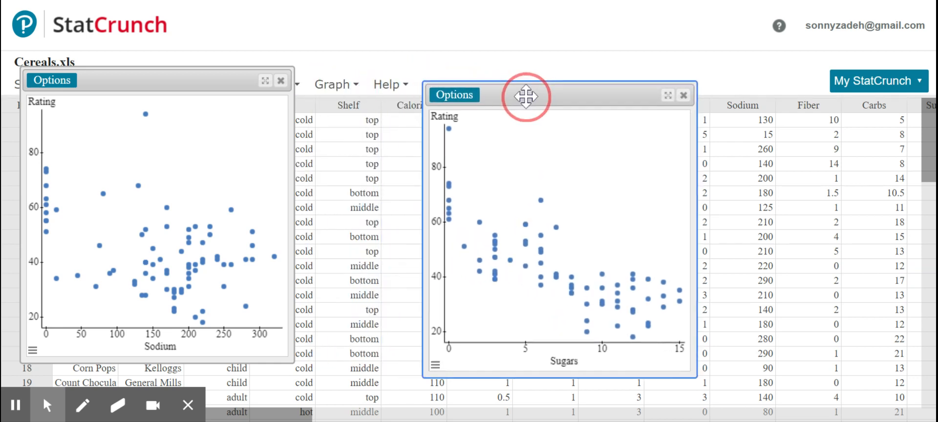
pyautogui.moveTo(526, 97); pyautogui.dragTo(656, 76)
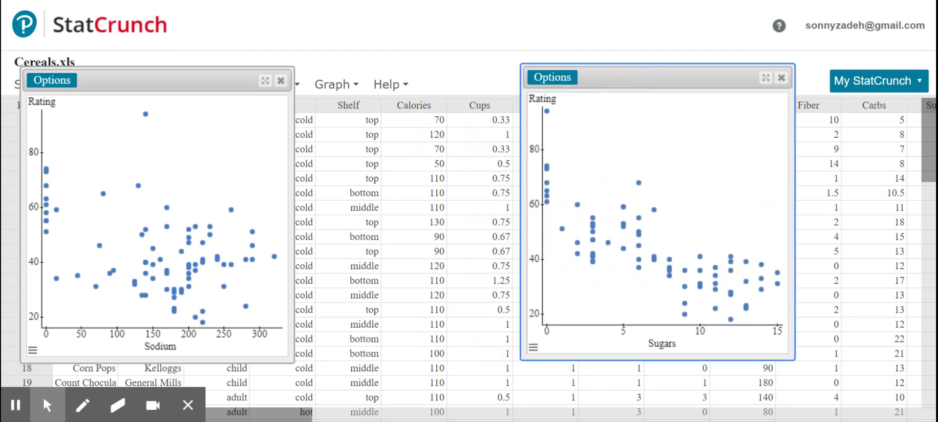
pyautogui.moveTo(589, 66)
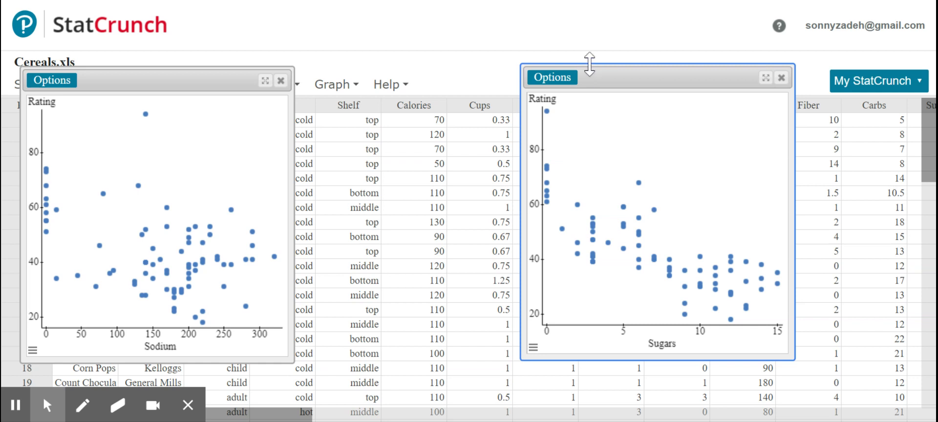
pyautogui.moveTo(438, 41)
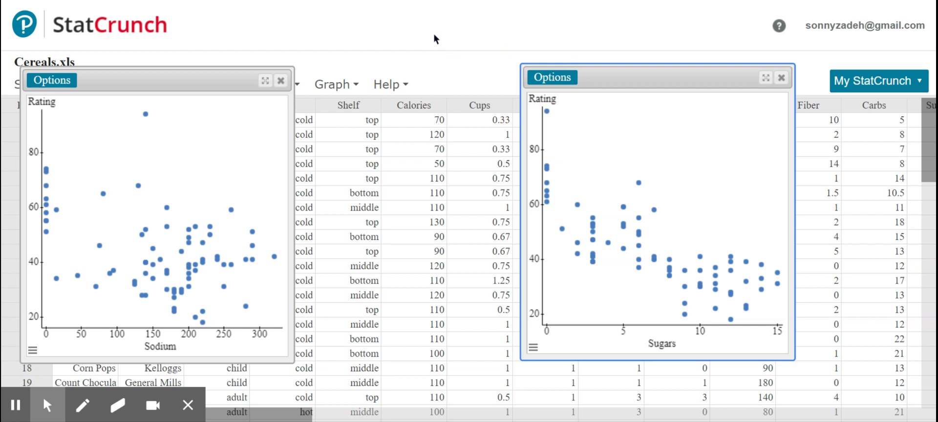
pyautogui.moveTo(437, 62)
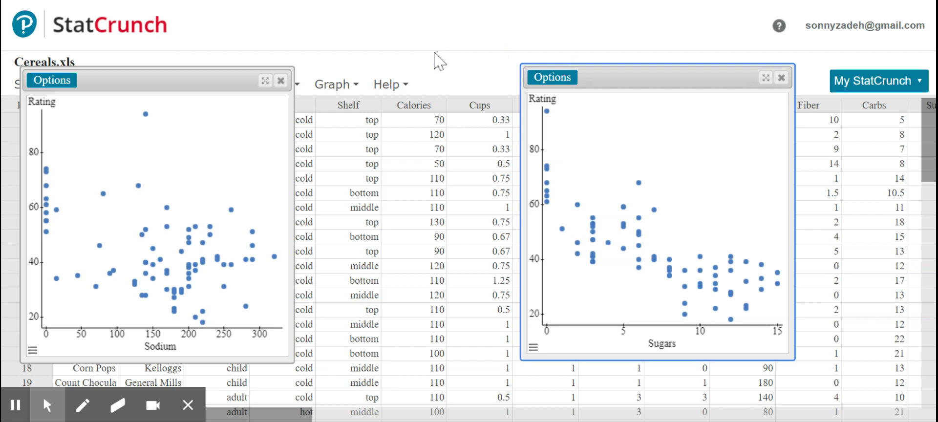
pyautogui.moveTo(435, 58)
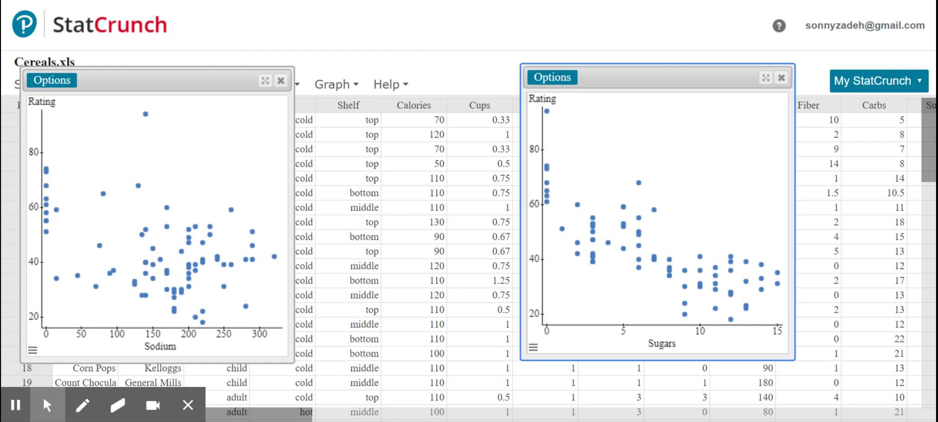
pyautogui.moveTo(434, 57)
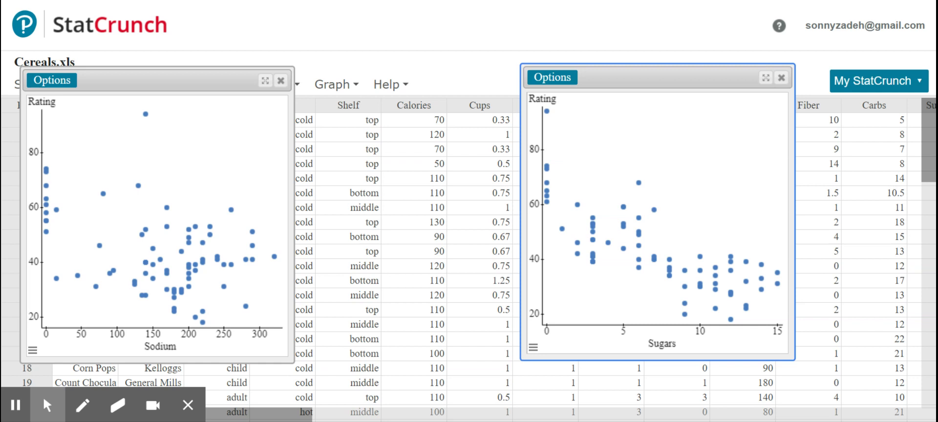
pyautogui.moveTo(479, 58)
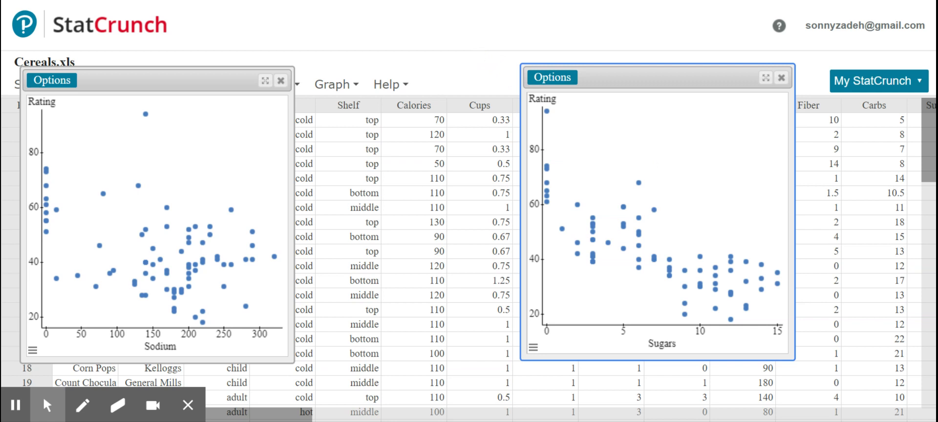
# Open the Stat > Summary Stats > Correlation dialog
pyautogui.click(332, 84)
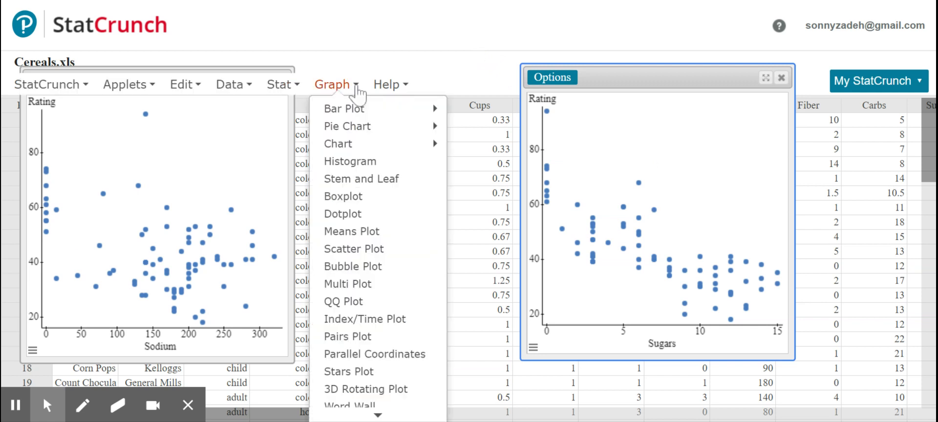
pyautogui.moveTo(338, 144)
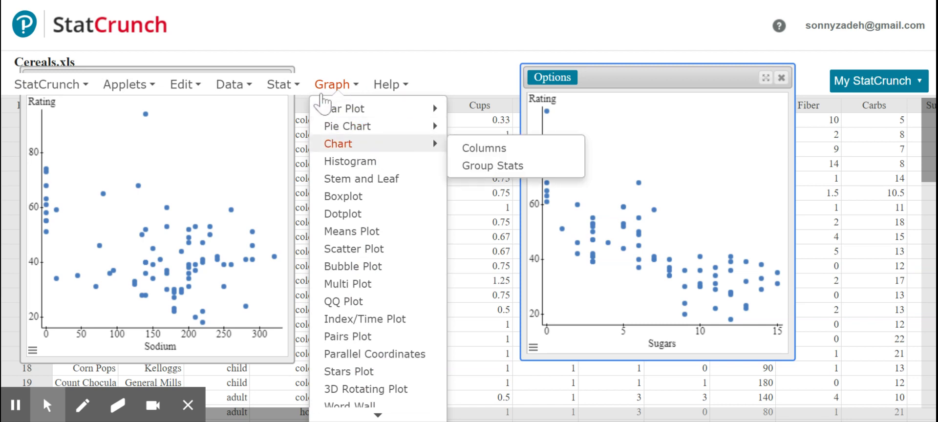
pyautogui.click(279, 84)
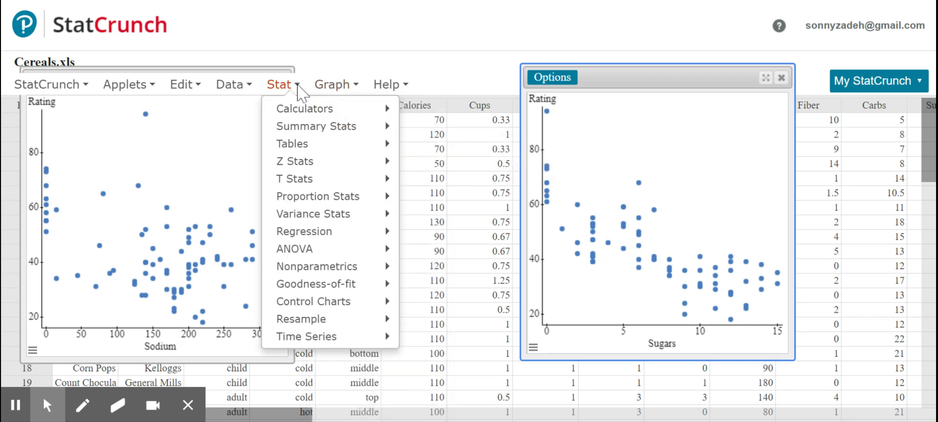
pyautogui.moveTo(292, 143)
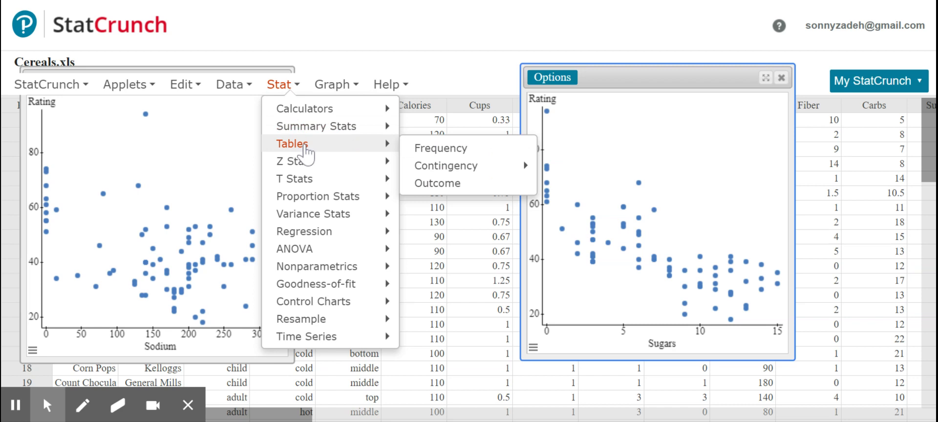
pyautogui.moveTo(316, 126)
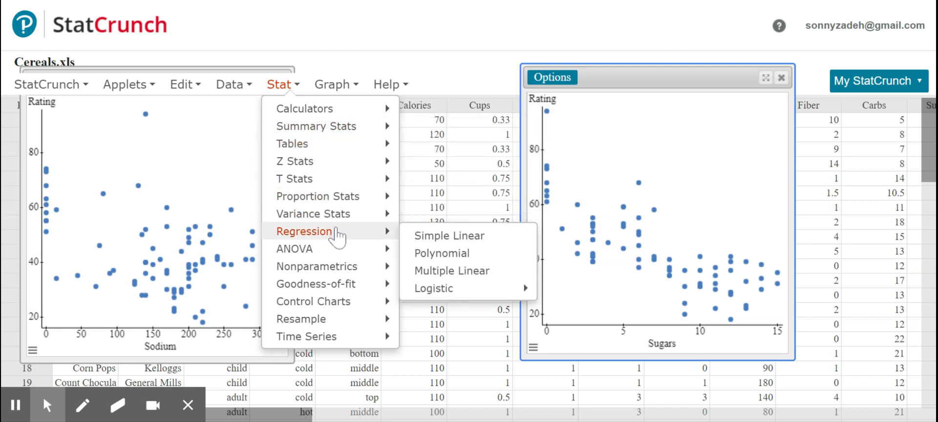
pyautogui.moveTo(316, 126)
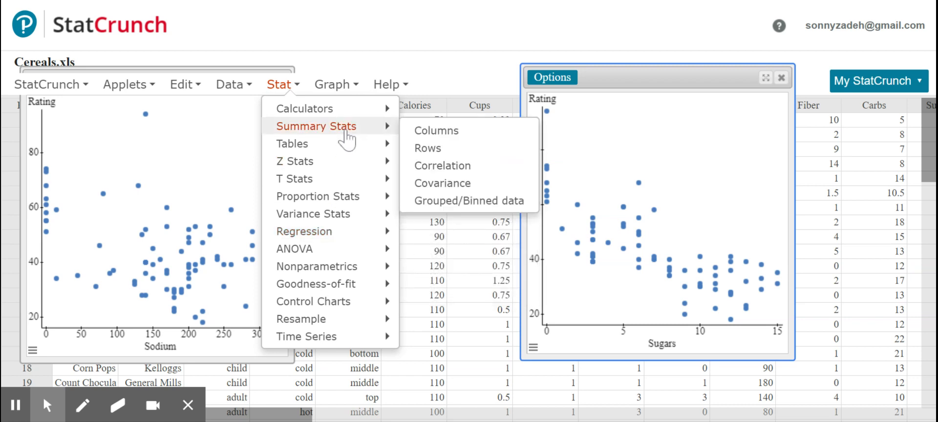
pyautogui.moveTo(395, 135)
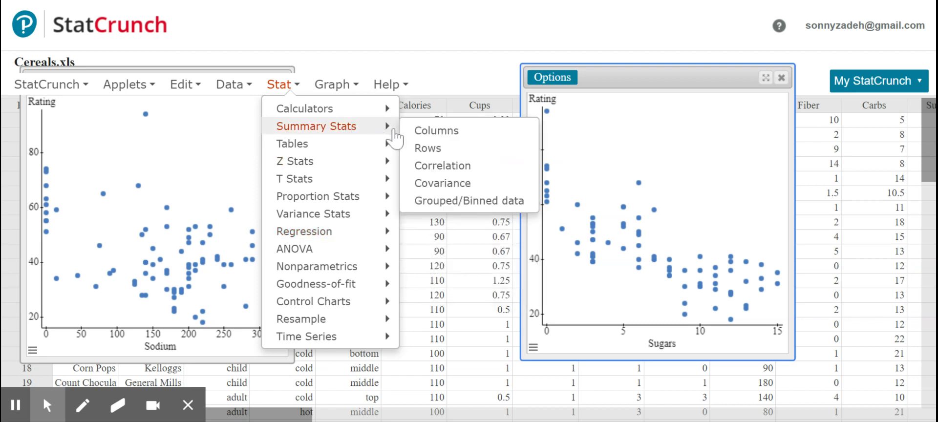
pyautogui.moveTo(438, 169)
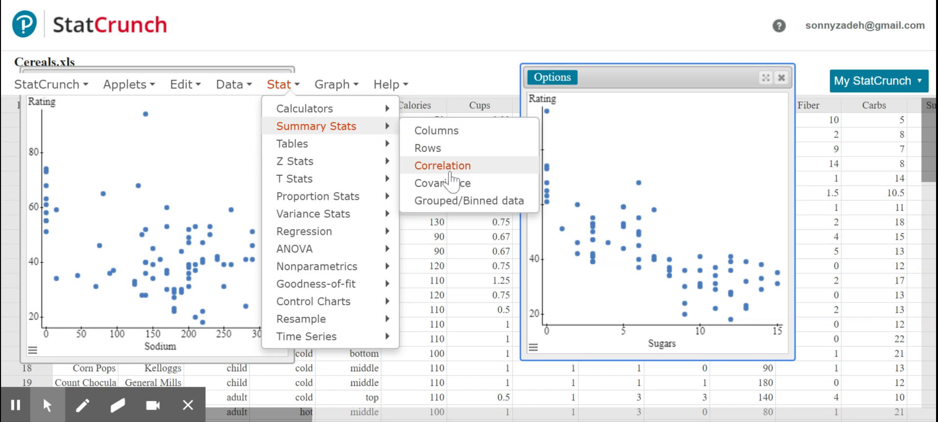
pyautogui.moveTo(432, 131)
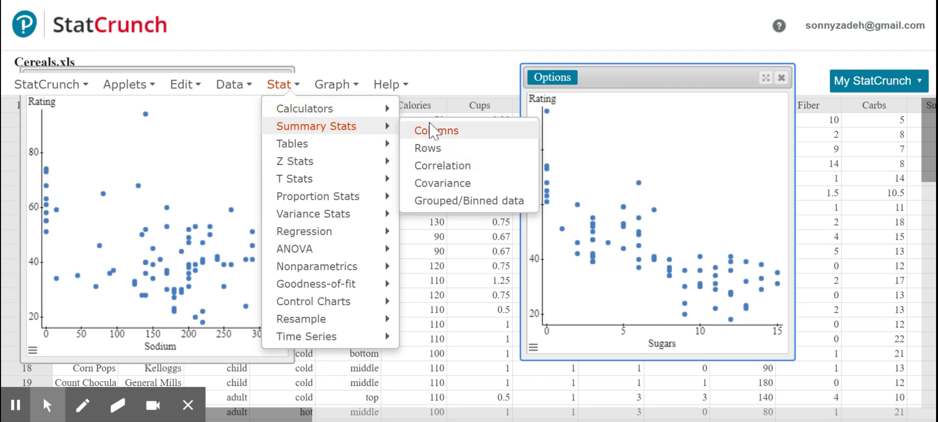
pyautogui.moveTo(444, 140)
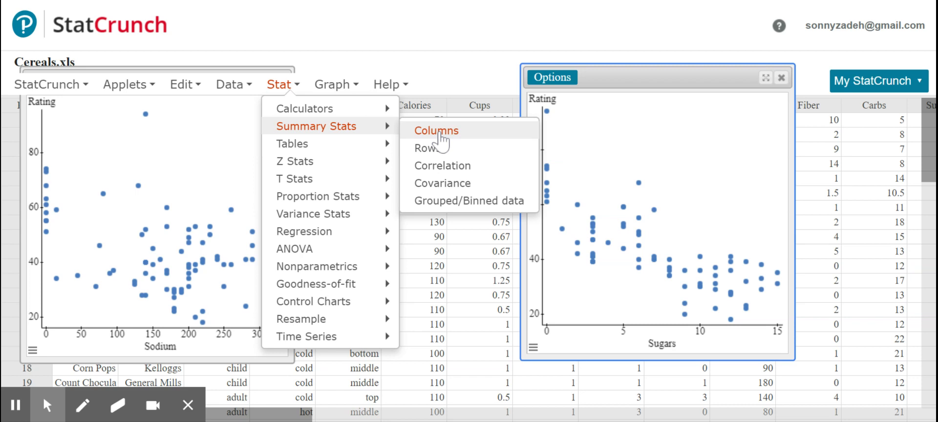
pyautogui.click(442, 166)
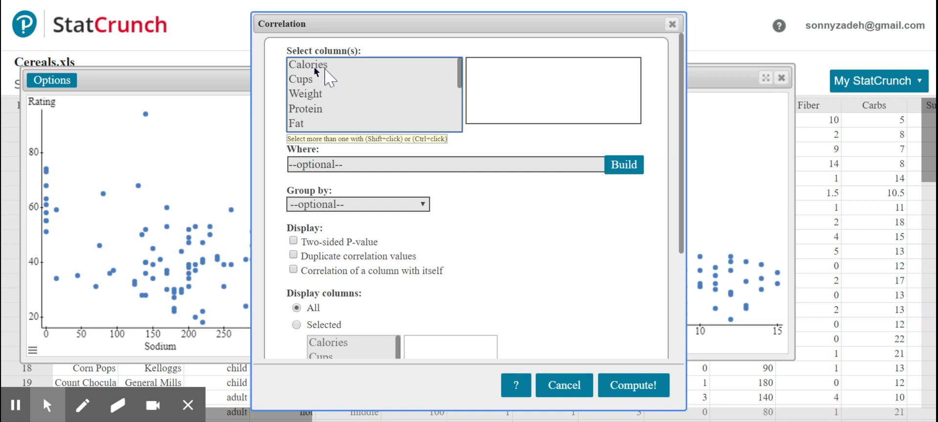
# Correlate Sugars with Rating, giving r = -0.7593
pyautogui.scroll(-3)
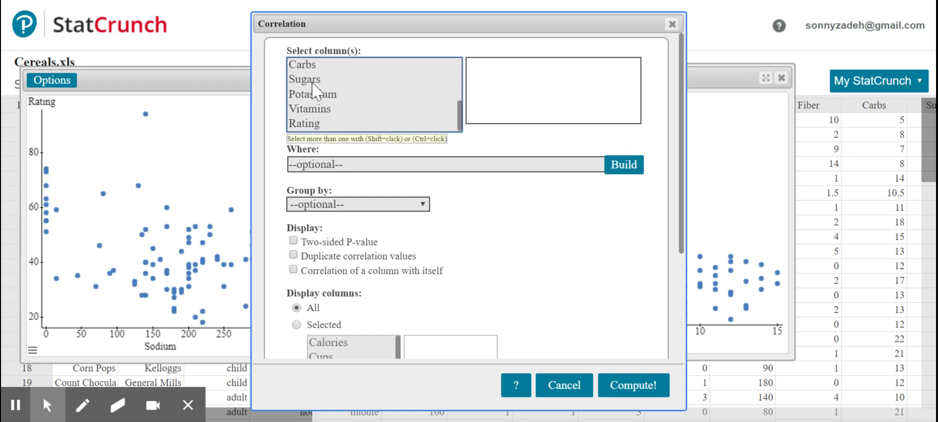
pyautogui.click(305, 79)
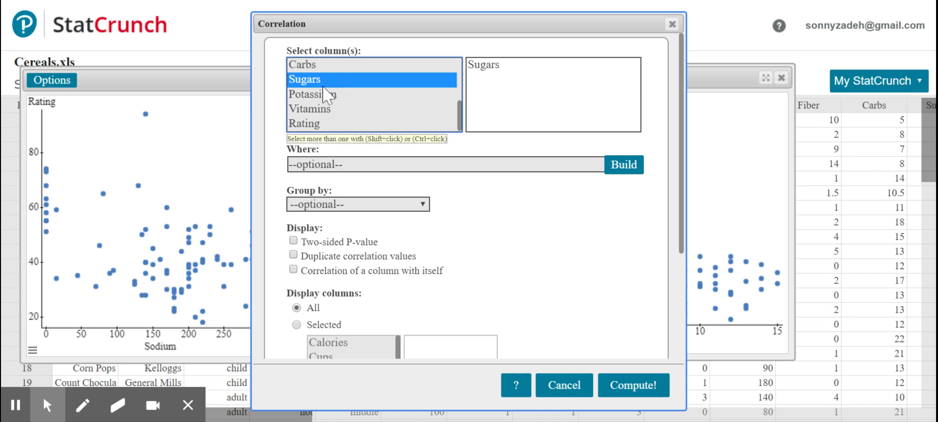
pyautogui.moveTo(332, 129)
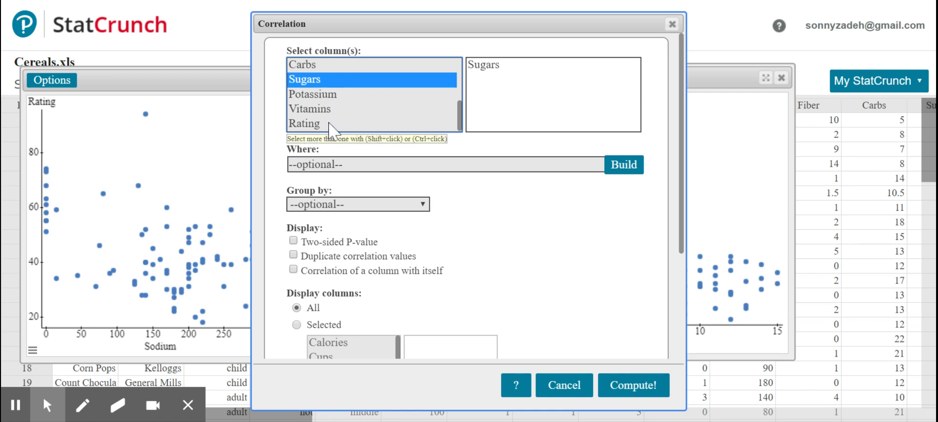
pyautogui.moveTo(331, 134)
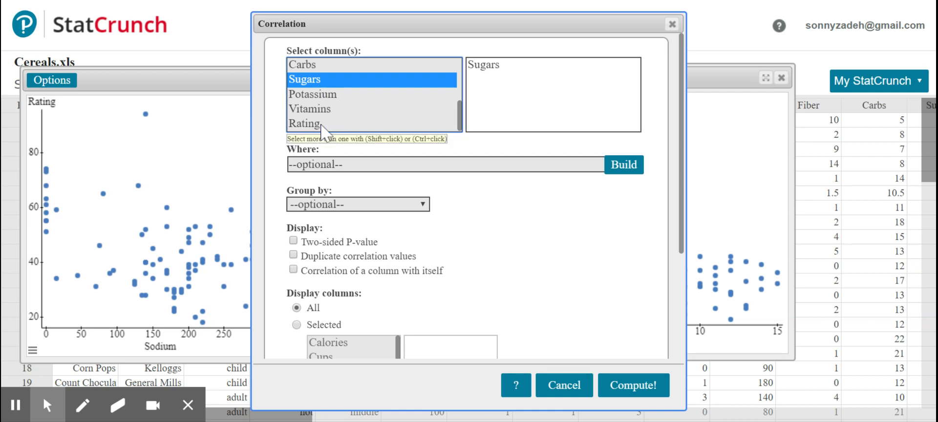
pyautogui.moveTo(326, 135)
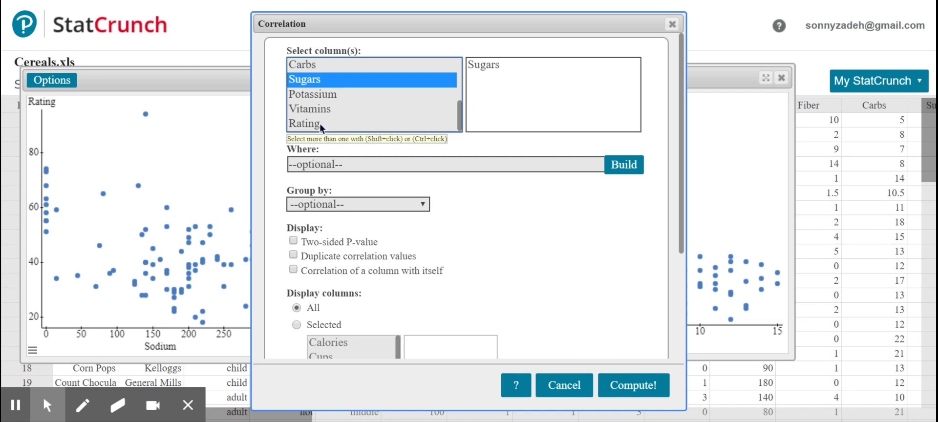
pyautogui.moveTo(328, 135)
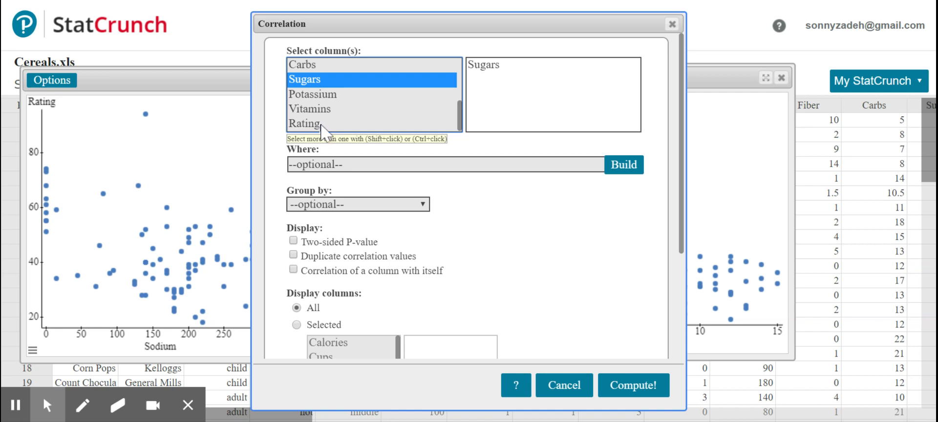
pyautogui.click(305, 123)
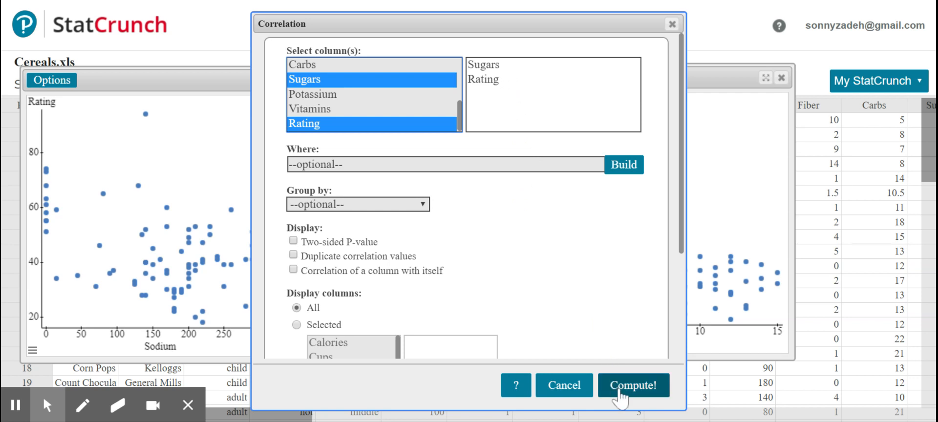
pyautogui.click(633, 385)
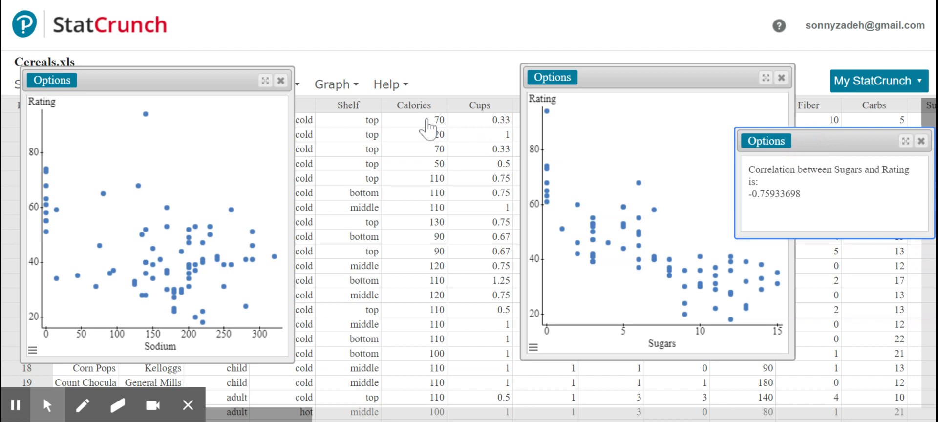
# Open a fresh Correlation dialog, keeping the -0.7593 Sugars–Rating result visible
pyautogui.click(332, 84)
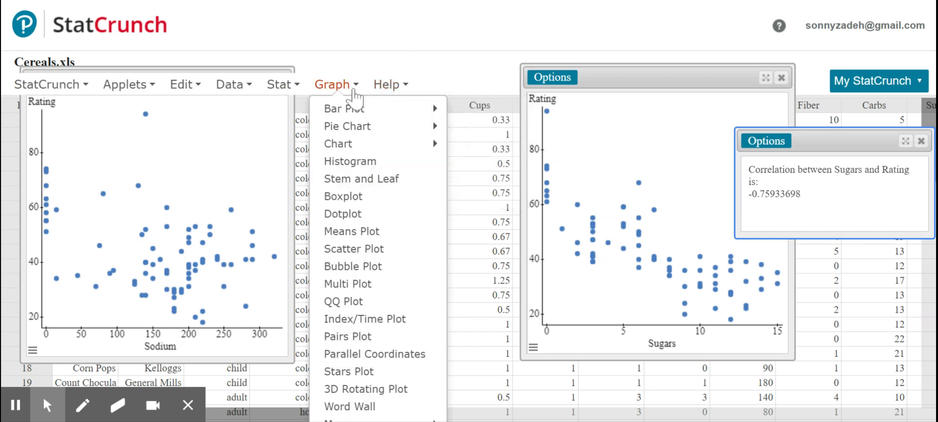
pyautogui.moveTo(347, 126)
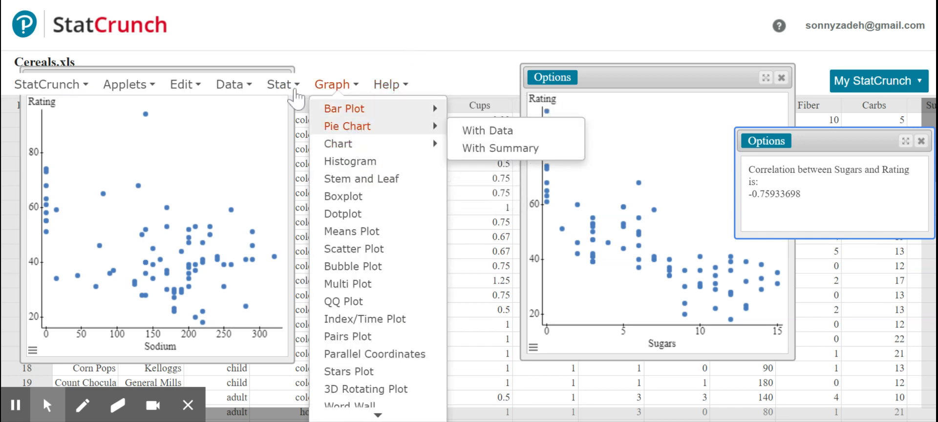
pyautogui.click(278, 84)
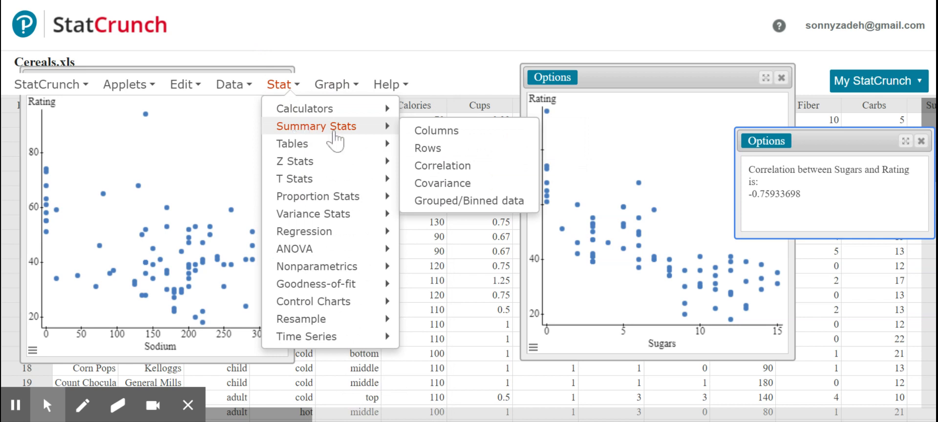
pyautogui.click(442, 165)
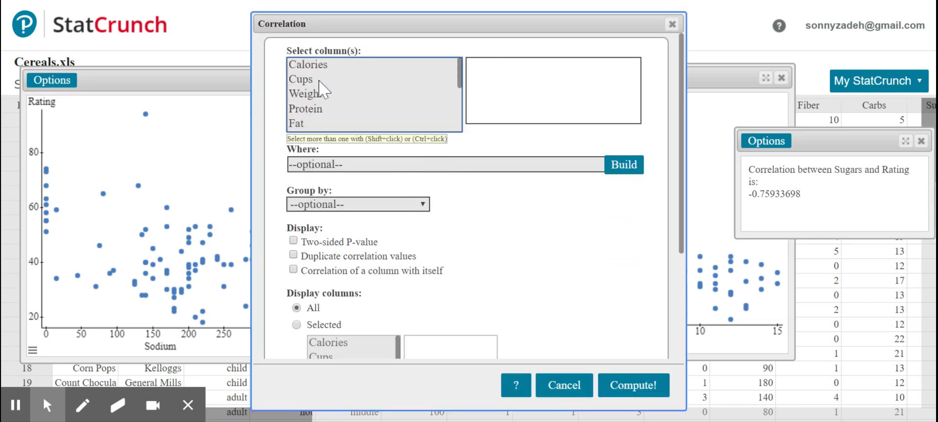
# Scroll the Correlation dialog's column list to reach Sodium and Rating
pyautogui.scroll(-3)
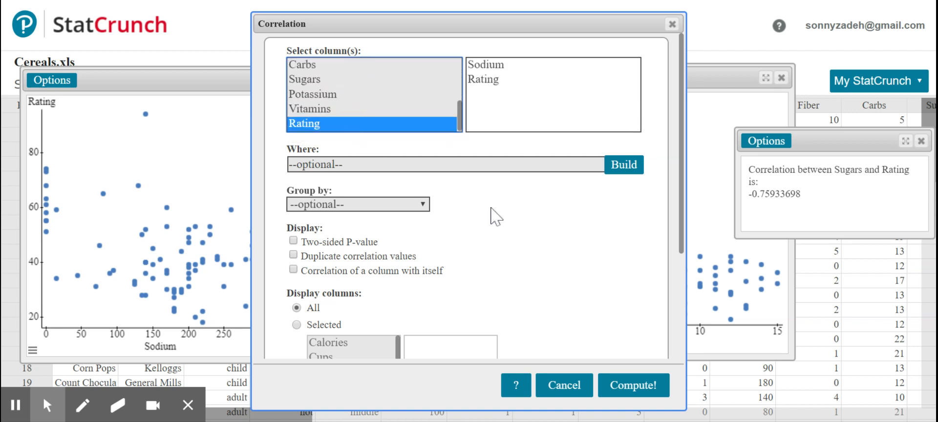
pyautogui.moveTo(606, 319)
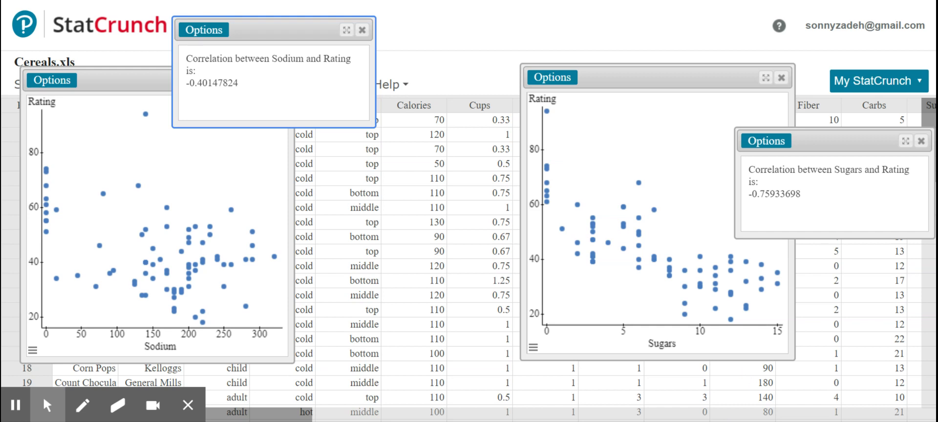
pyautogui.moveTo(468, 193)
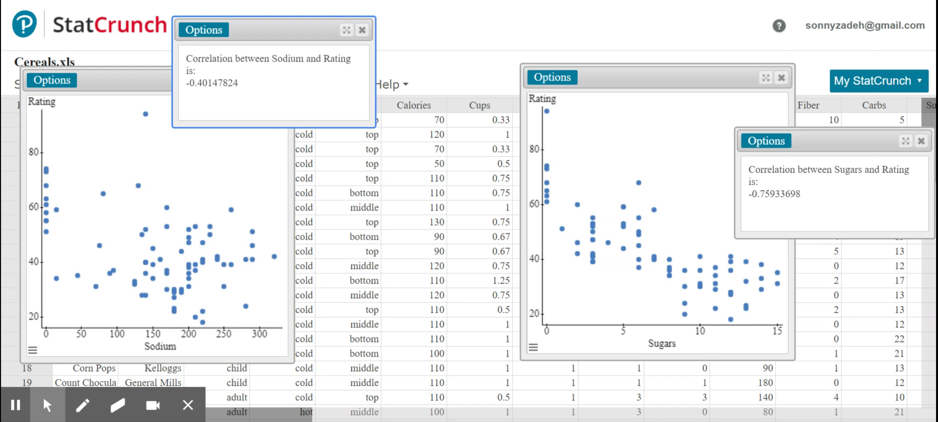
pyautogui.moveTo(733, 73)
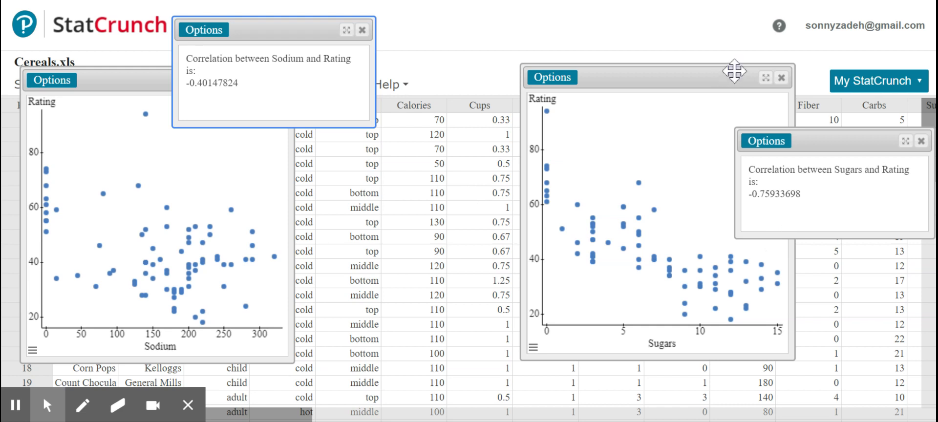